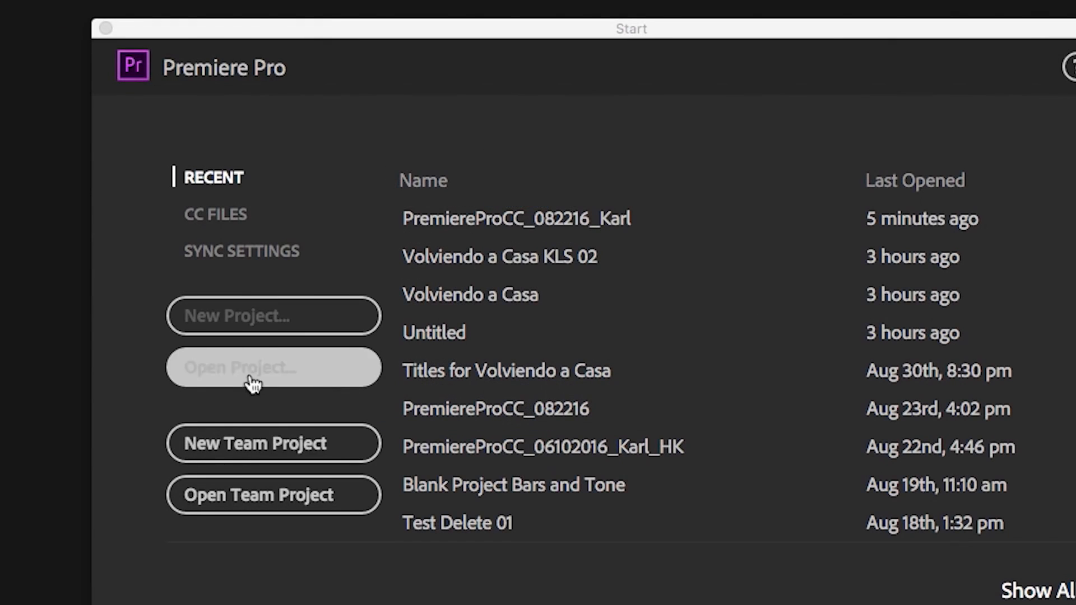
pyautogui.moveTo(273, 444)
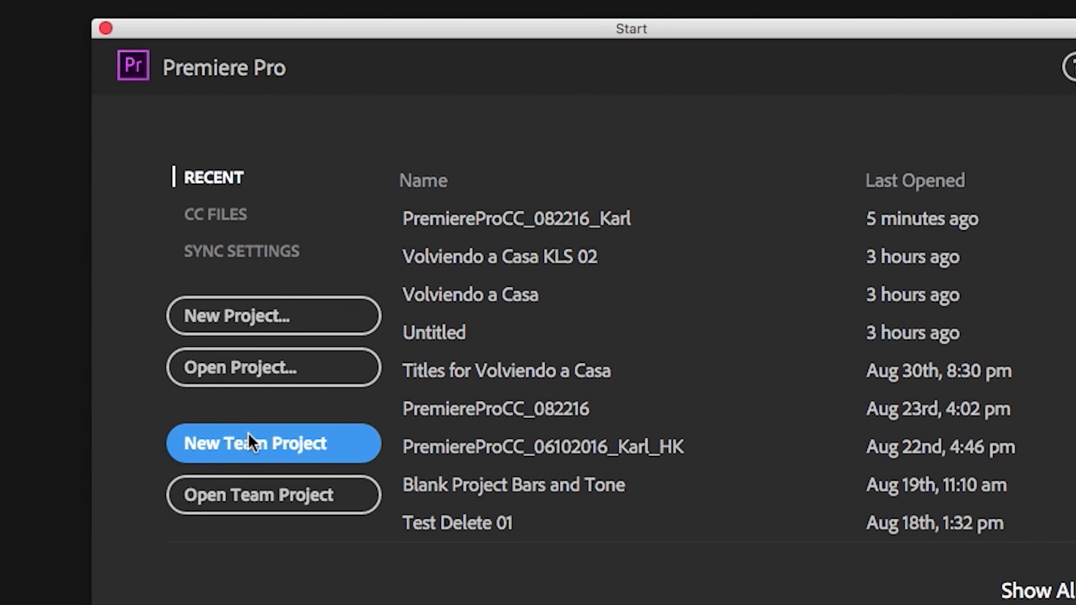
# Begin a new team project named 'Volviendo A Casa Promos' with a promos description.
pyautogui.click(273, 444)
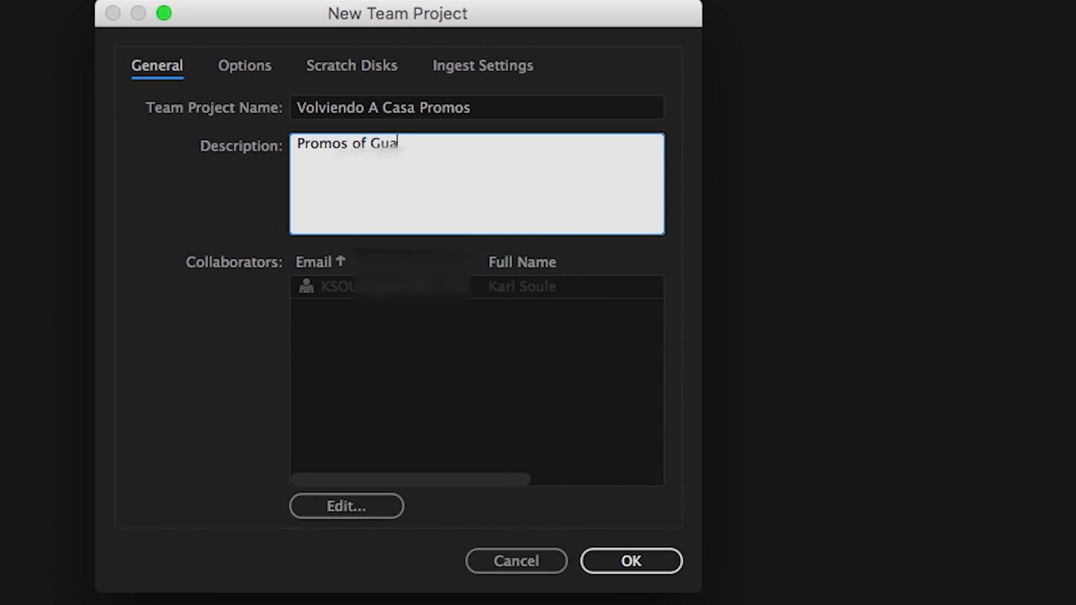
pyautogui.click(347, 506)
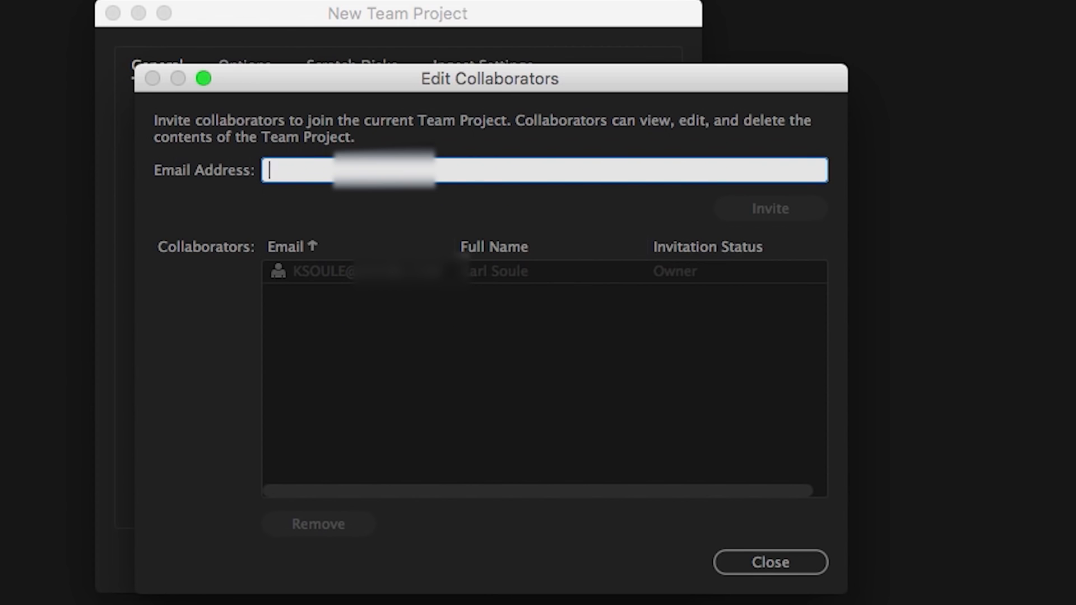
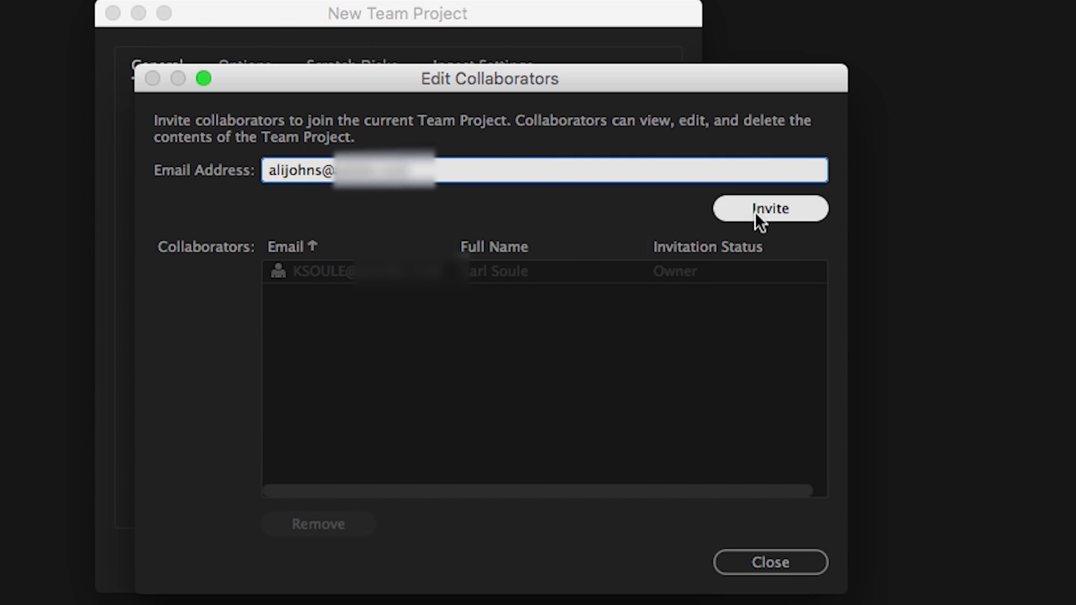
pyautogui.click(769, 208)
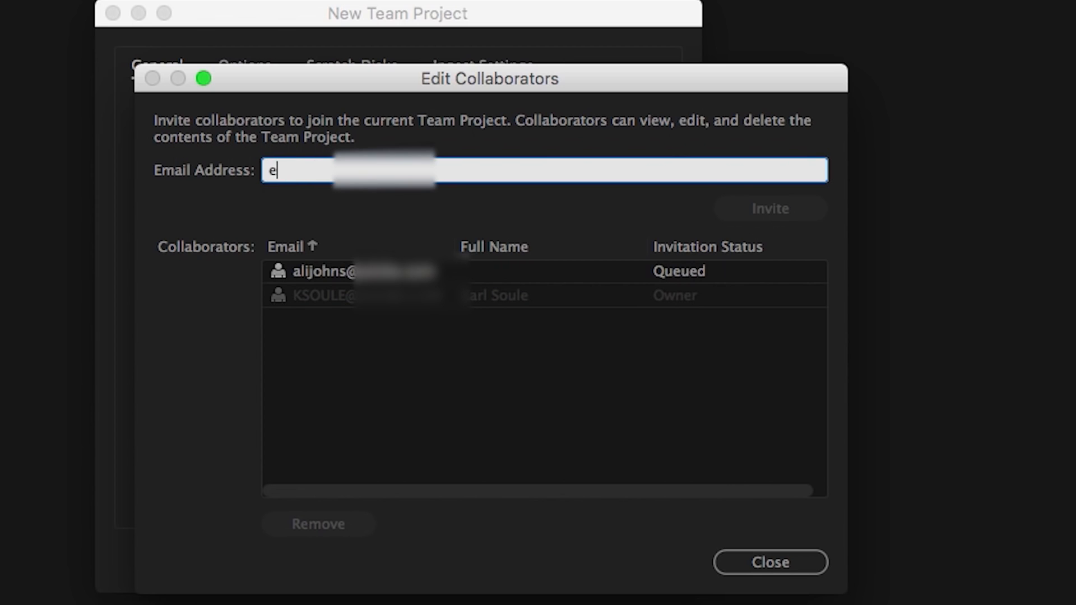
pyautogui.click(769, 209)
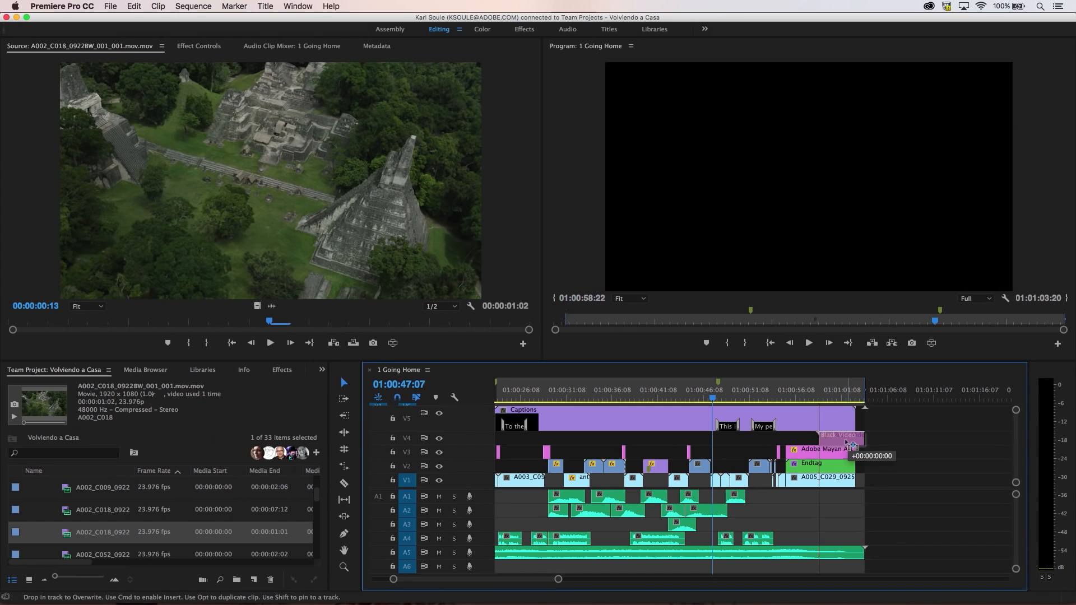
# Adjust the timing of a clip in the 1 Going Home sequence timeline.
pyautogui.click(818, 390)
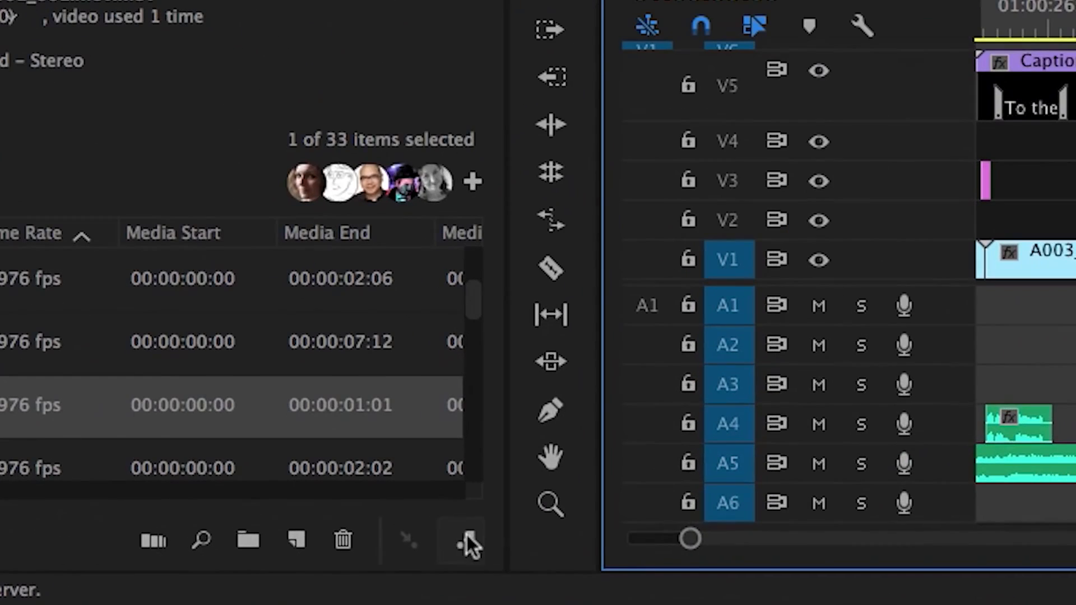
pyautogui.moveTo(461, 541)
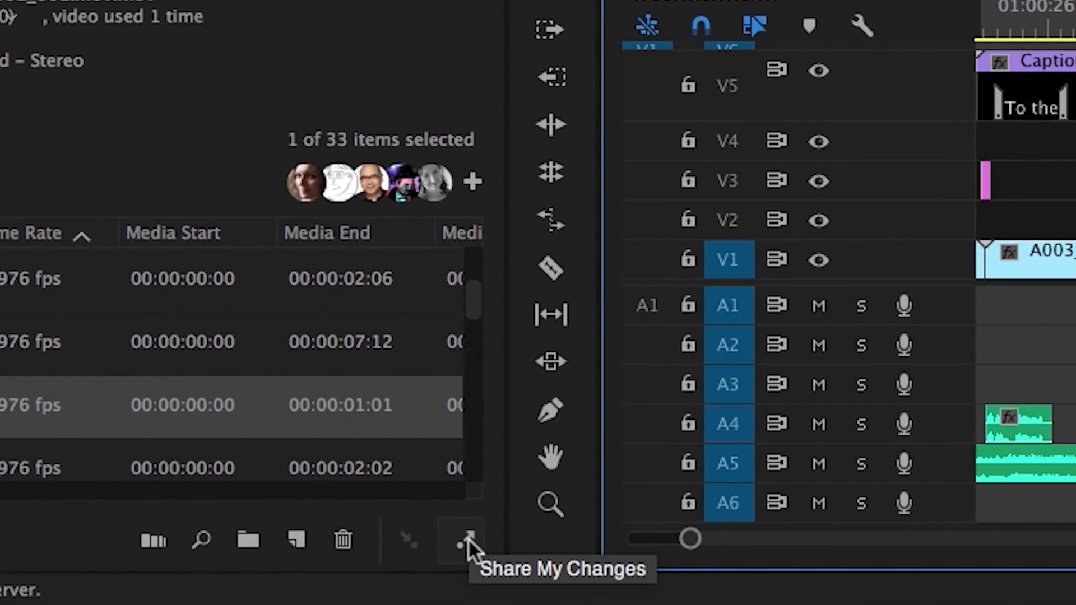
# Share my sequence changes with the comment 'Changed timing o'.
pyautogui.click(460, 539)
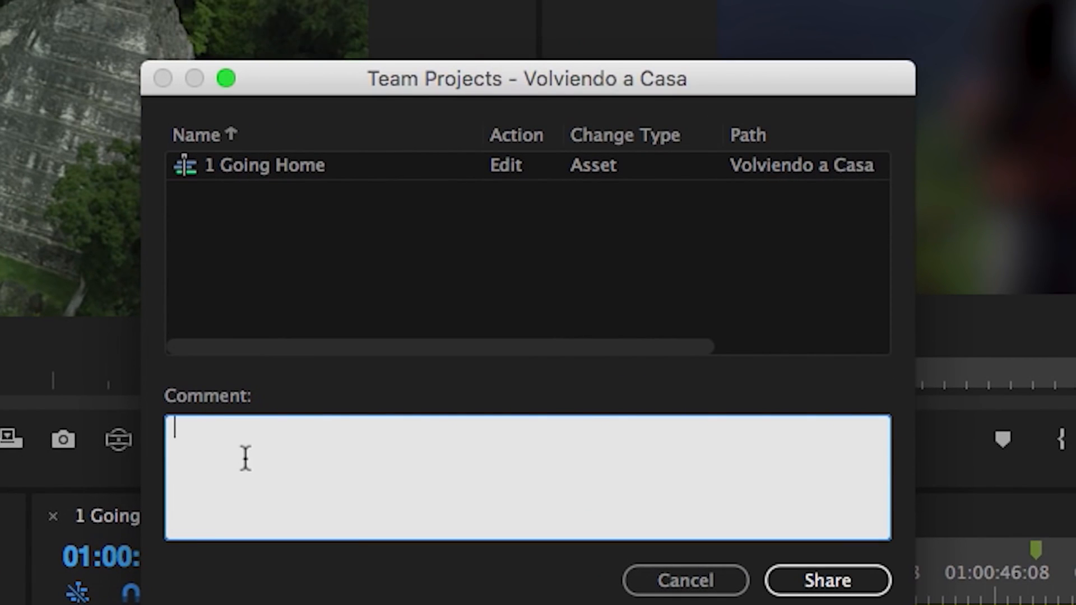
pyautogui.write('Changed timing o')
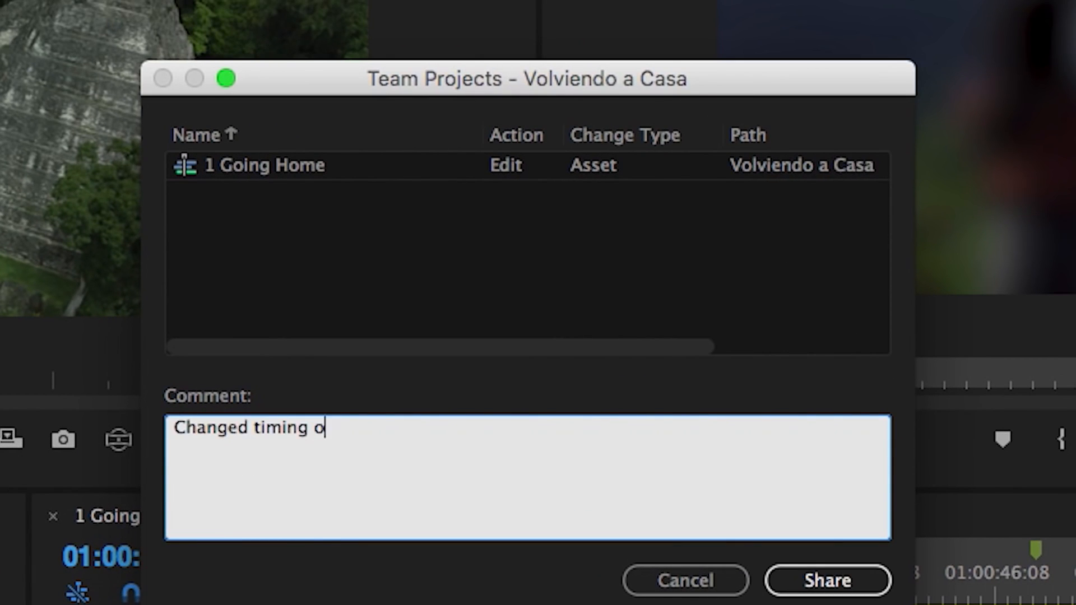
pyautogui.click(826, 580)
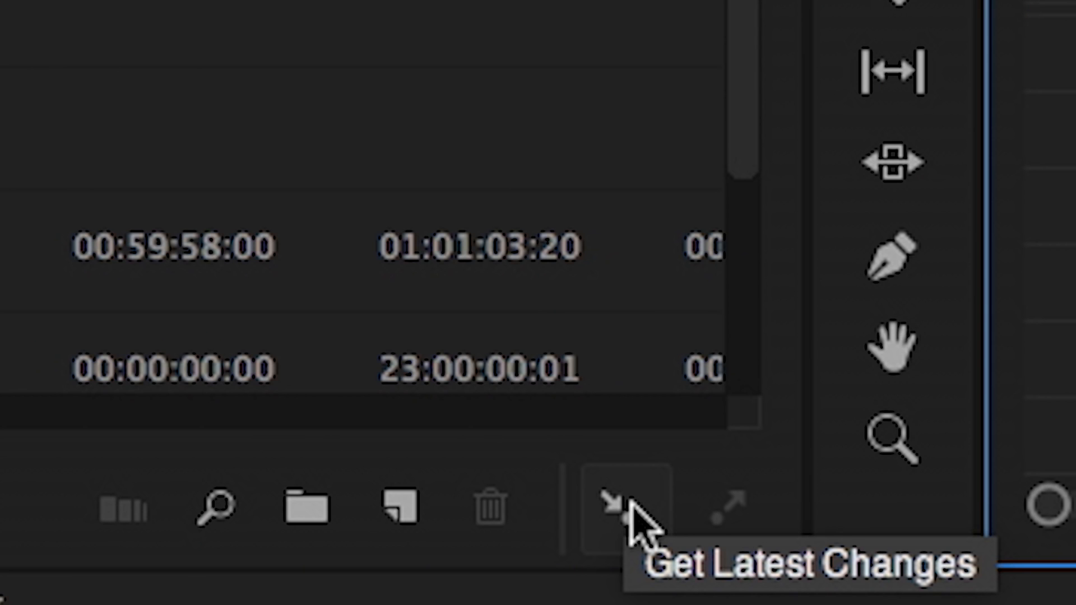
# Get latest changes and resolve the 1 Going Home conflict, keeping a renamed copy of my version.
pyautogui.click(608, 508)
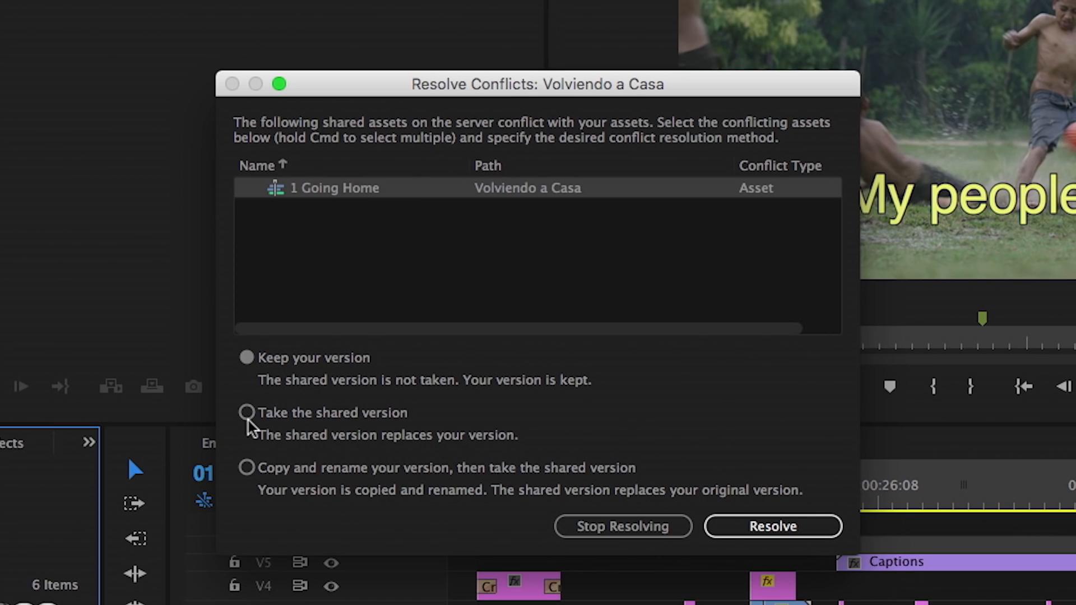
pyautogui.click(246, 413)
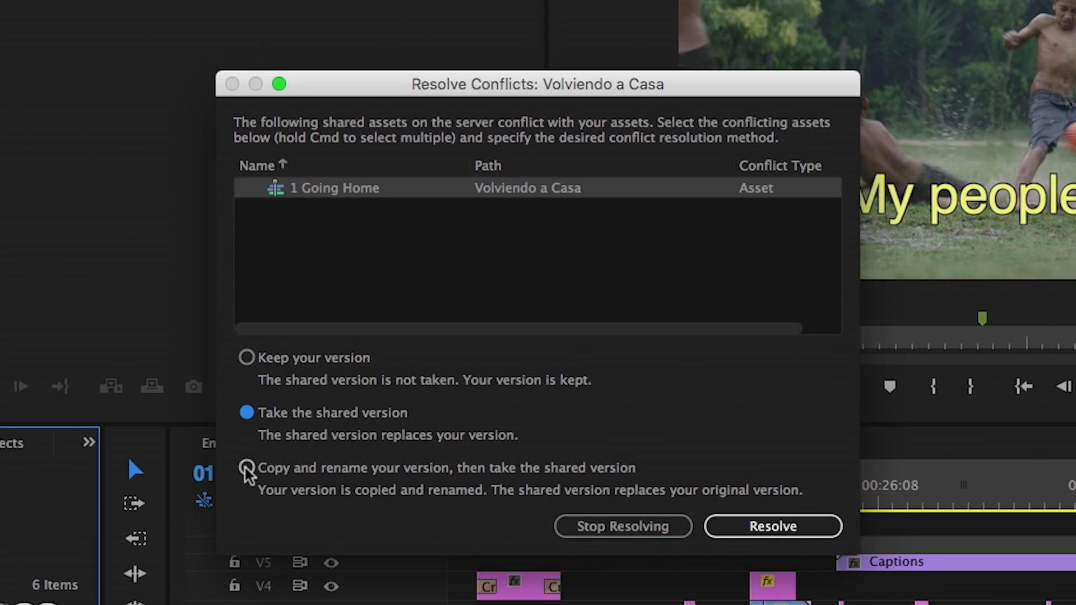
pyautogui.click(246, 468)
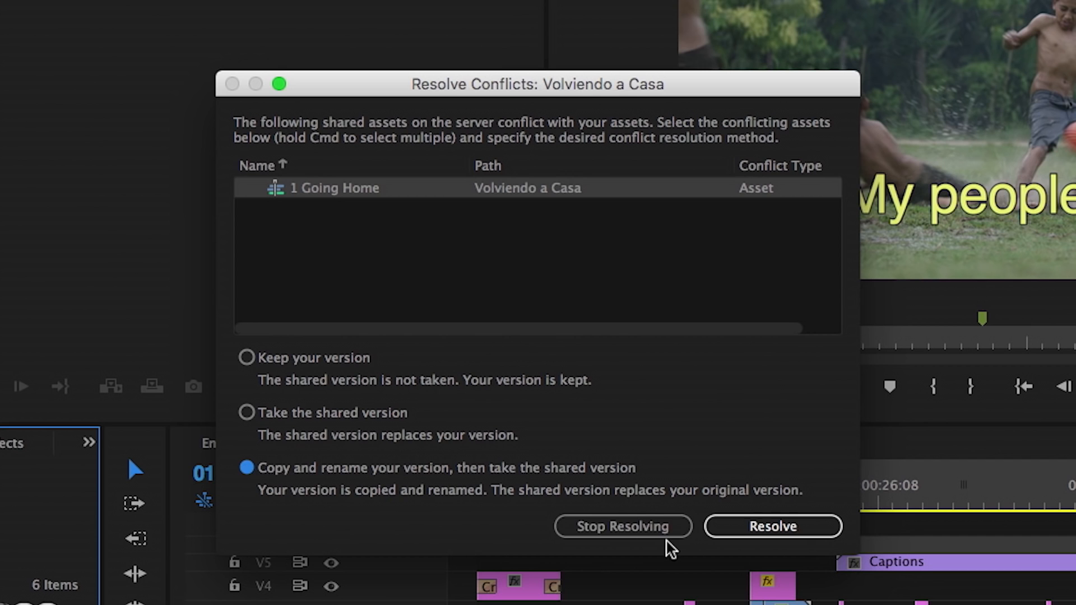
pyautogui.click(772, 527)
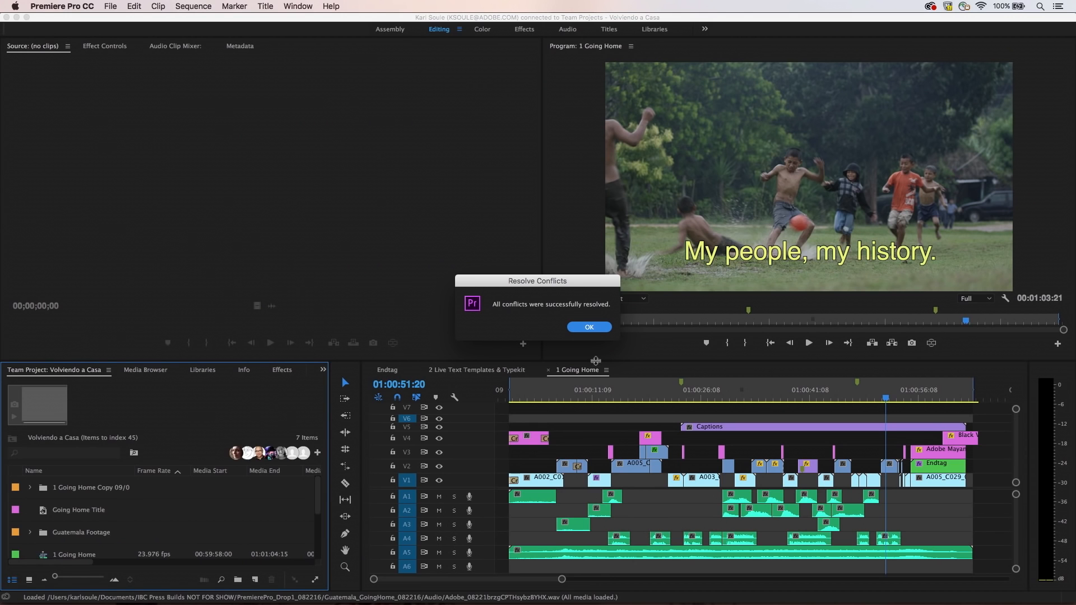
pyautogui.click(588, 327)
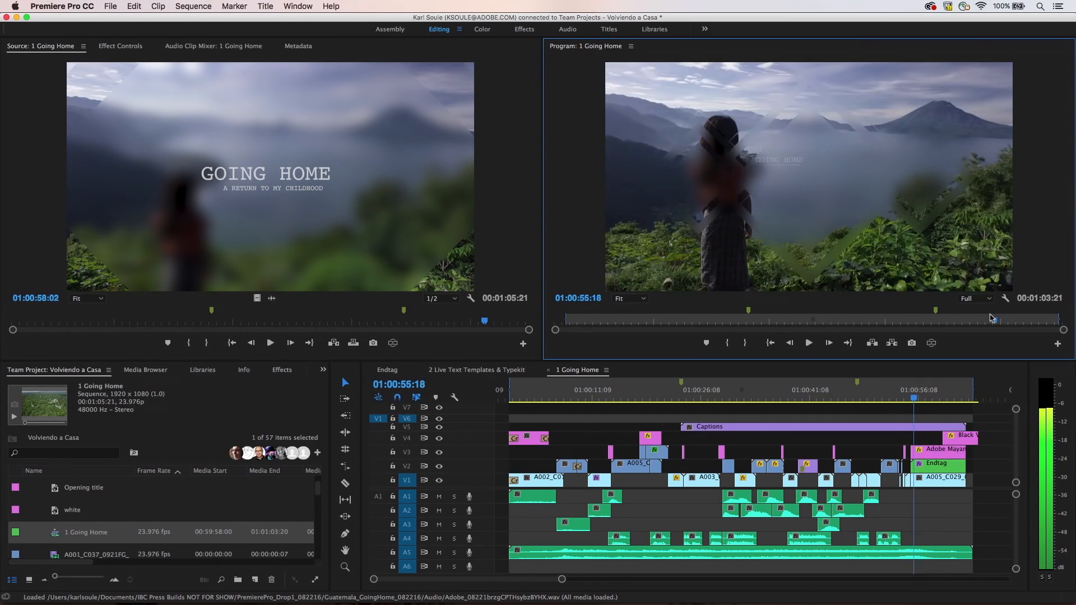
pyautogui.click(133, 7)
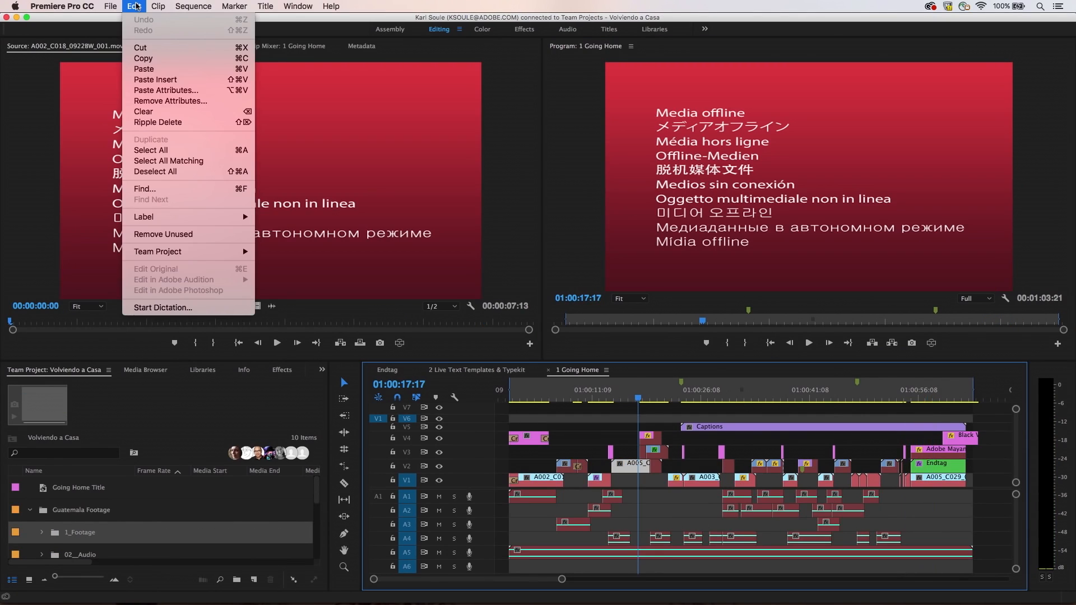
pyautogui.moveTo(157, 251)
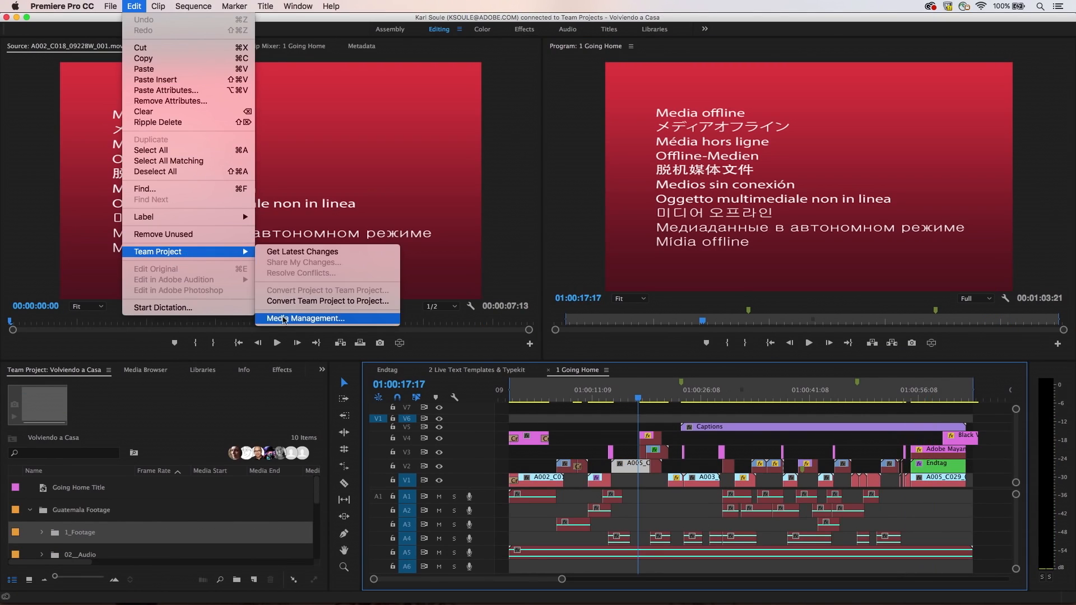
# In Media Management, expand the missing-media tree down to the Guatemala_GoingHome_082216 folder.
pyautogui.click(306, 319)
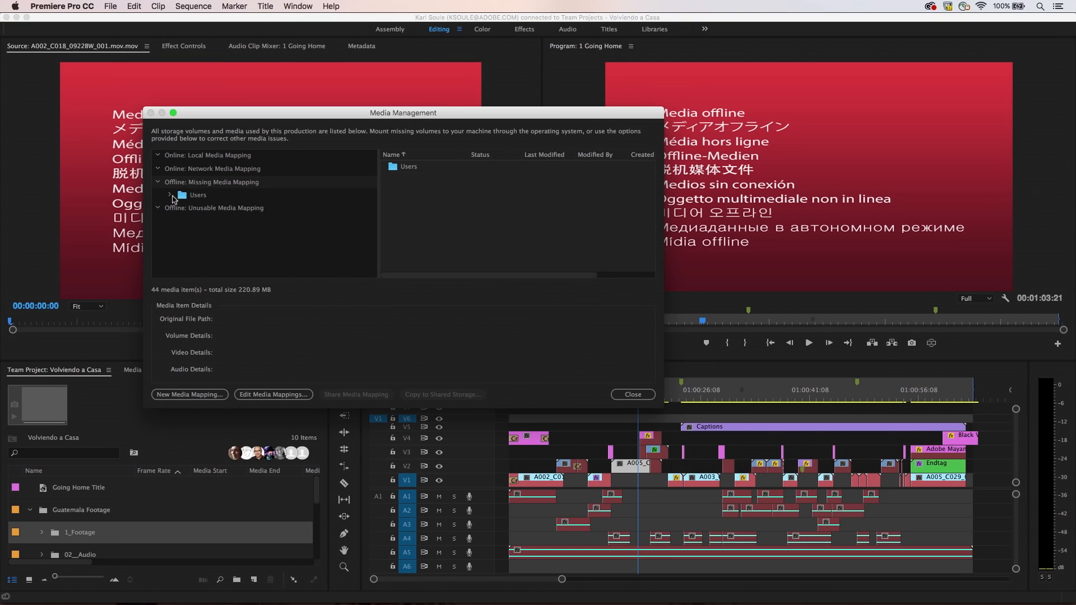
pyautogui.click(172, 195)
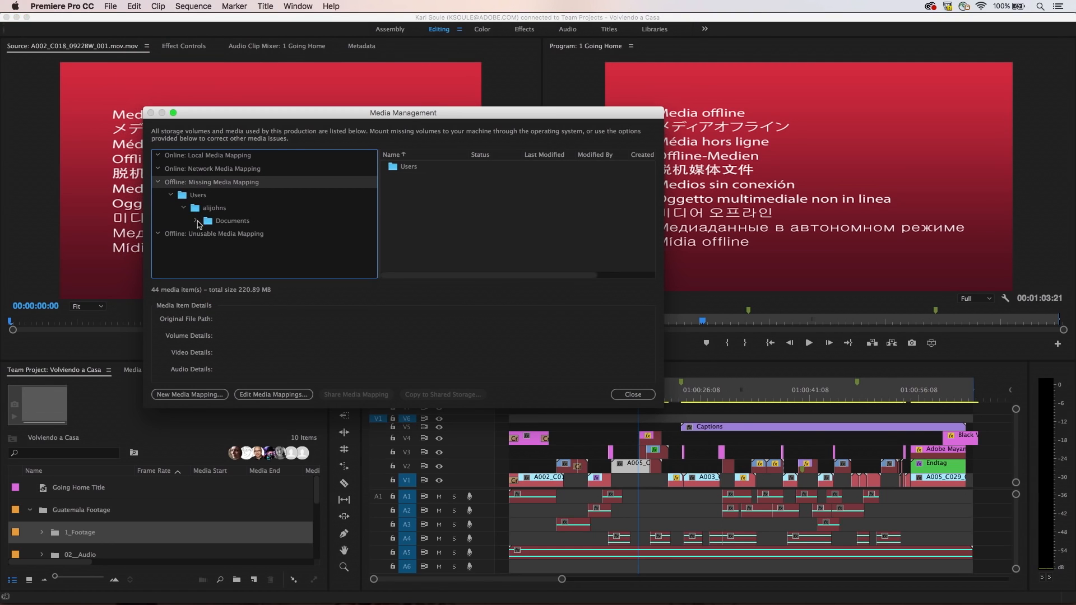
pyautogui.click(198, 221)
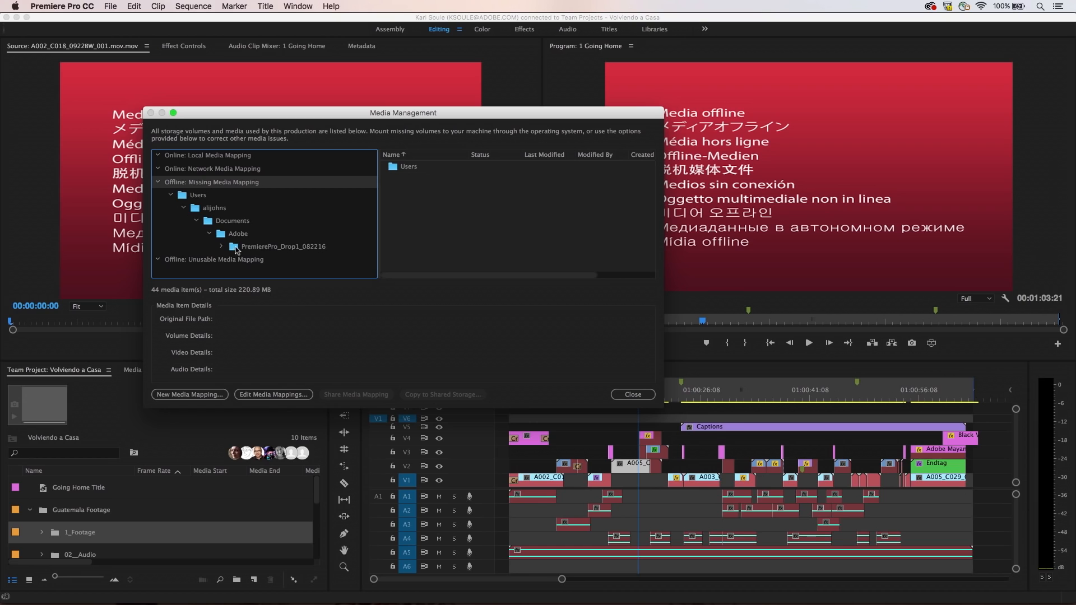
pyautogui.click(221, 246)
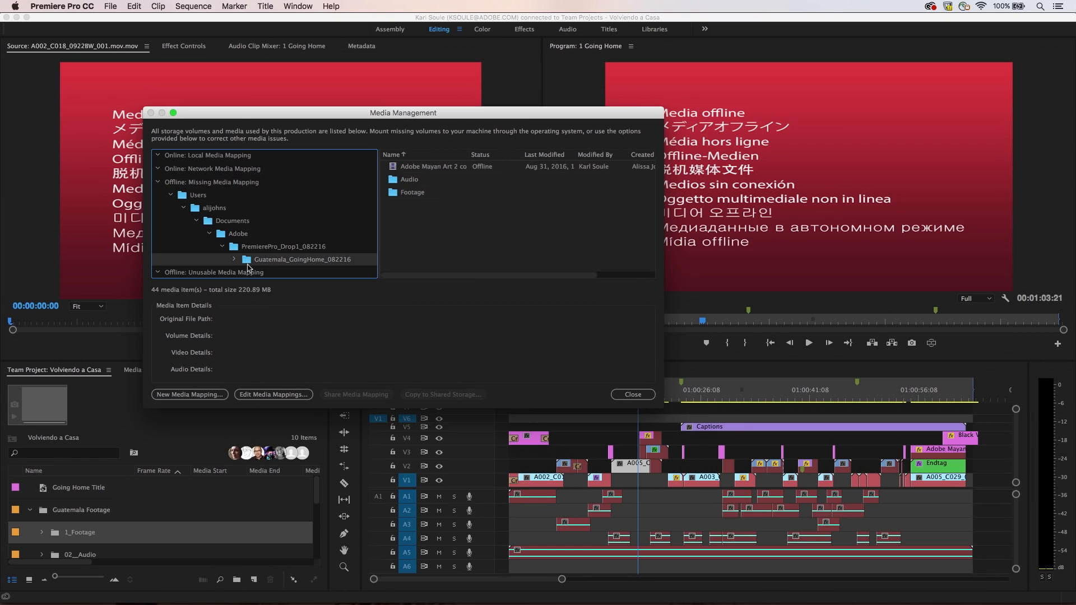
pyautogui.moveTo(191, 393)
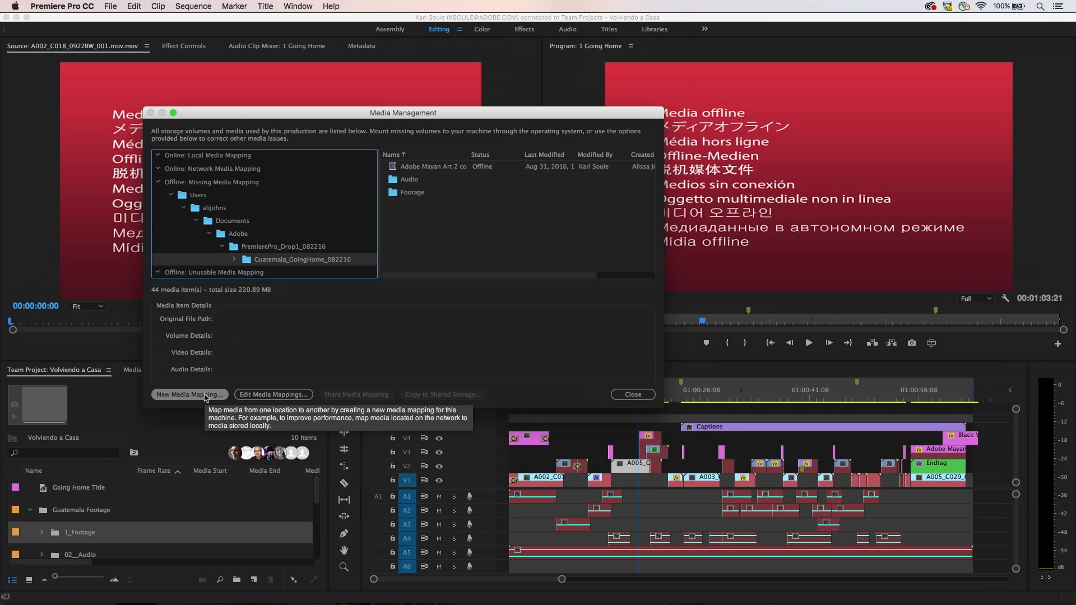
# Map that missing folder to the local Documents footage folder, bringing the clips back online.
pyautogui.click(190, 393)
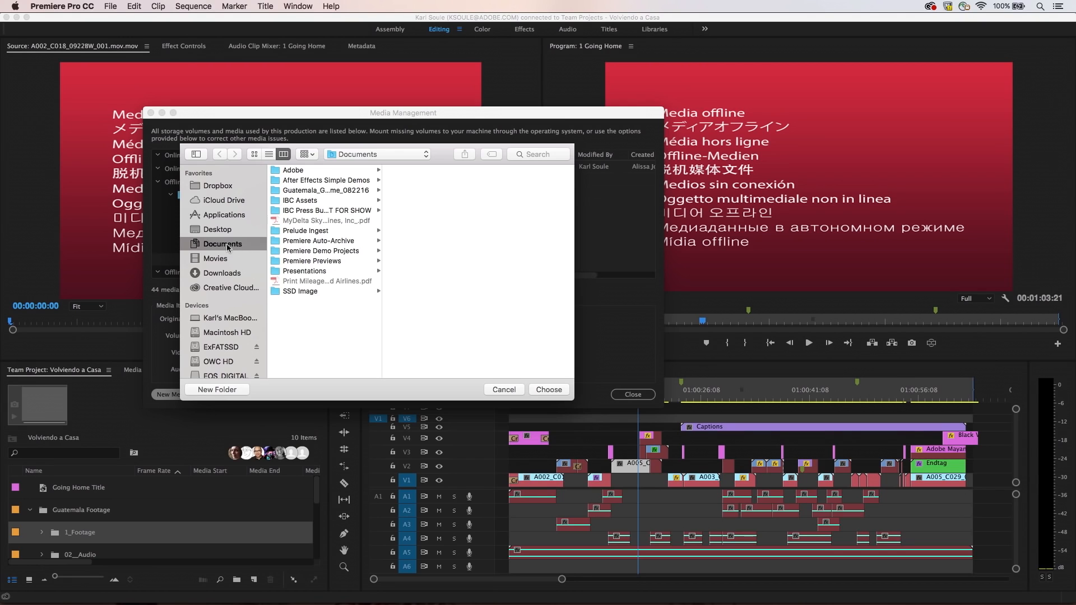
pyautogui.click(326, 191)
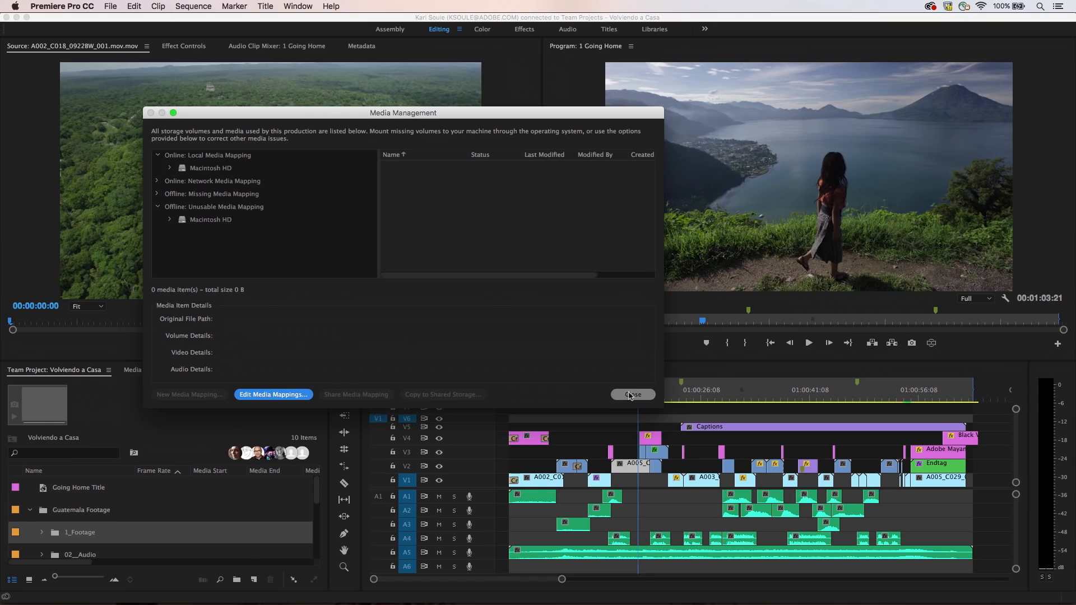
pyautogui.click(632, 394)
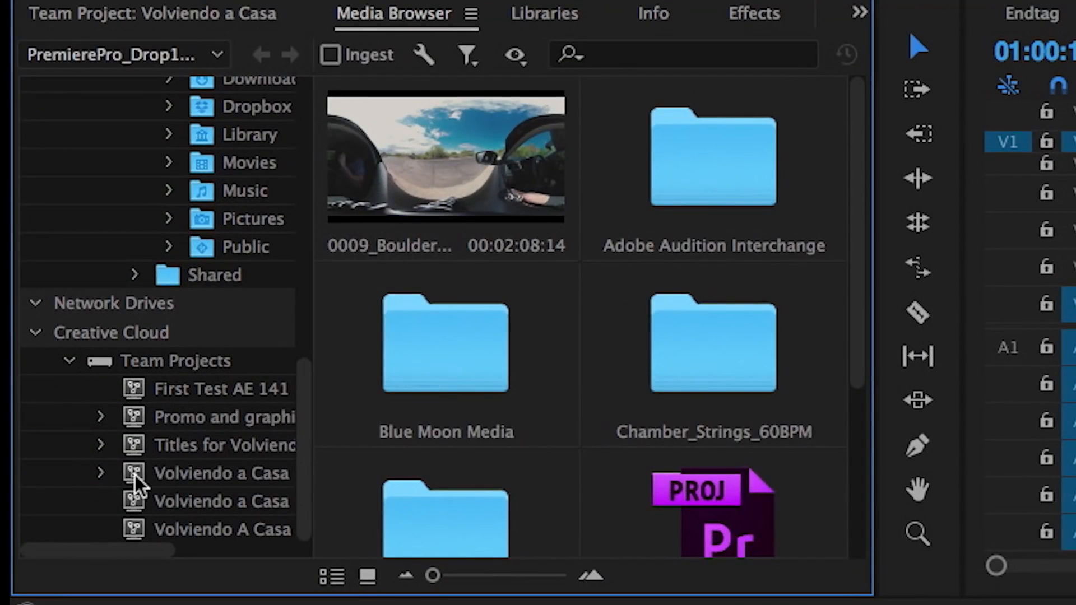